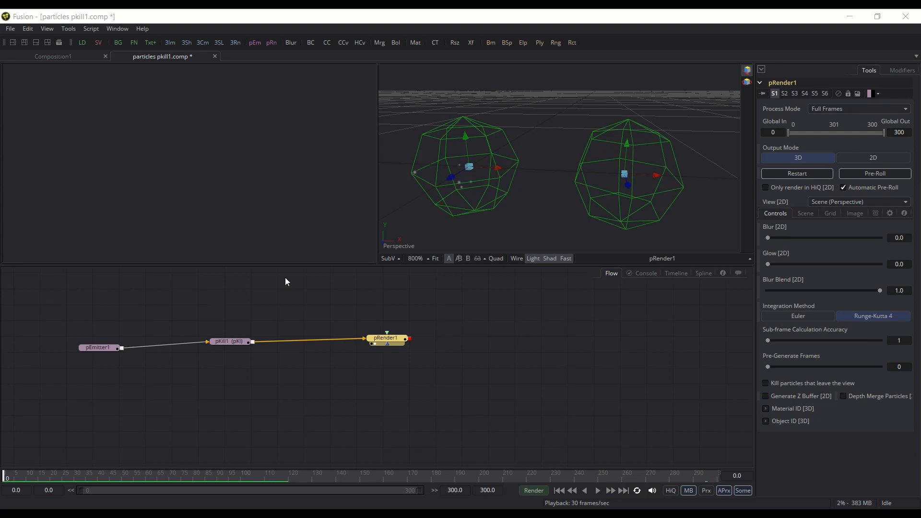
pyautogui.moveTo(203, 289)
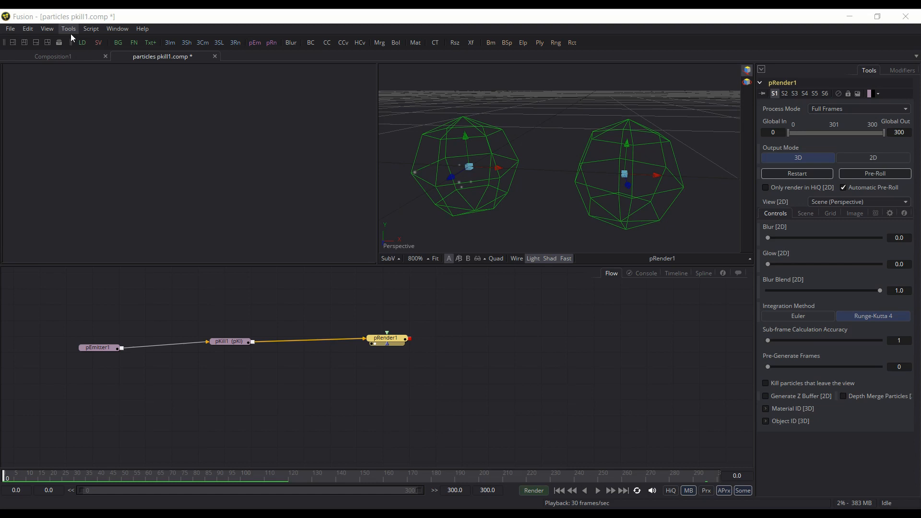
# Scrub the comp to frame 42 so emitted particles fill the scene, then load pKill1's settings
pyautogui.click(68, 28)
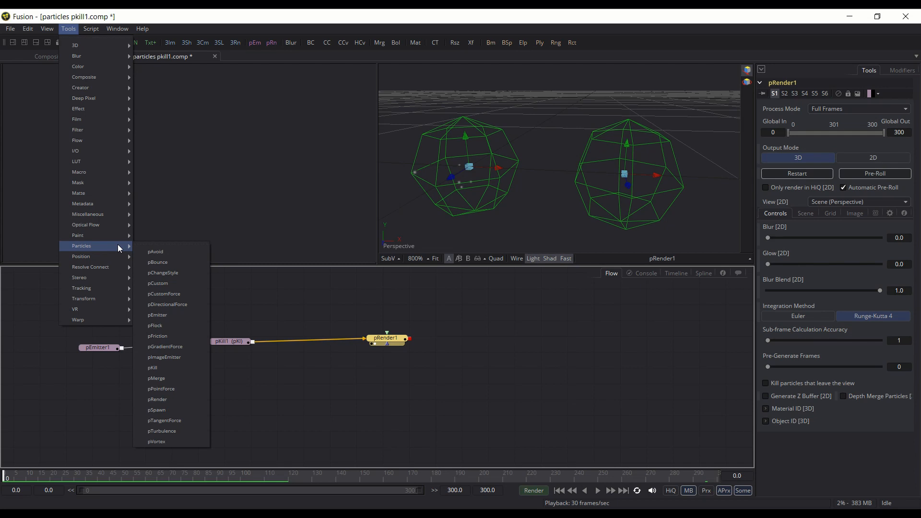
pyautogui.moveTo(226, 313)
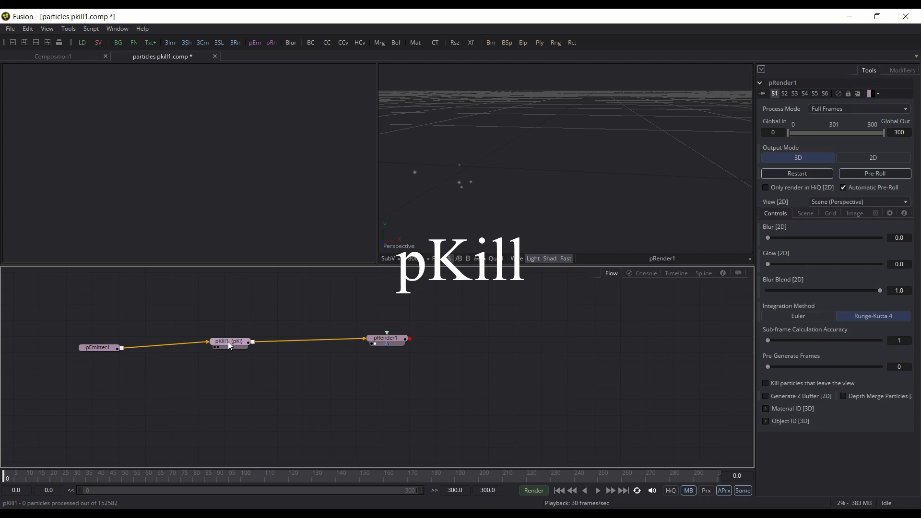
pyautogui.click(229, 341)
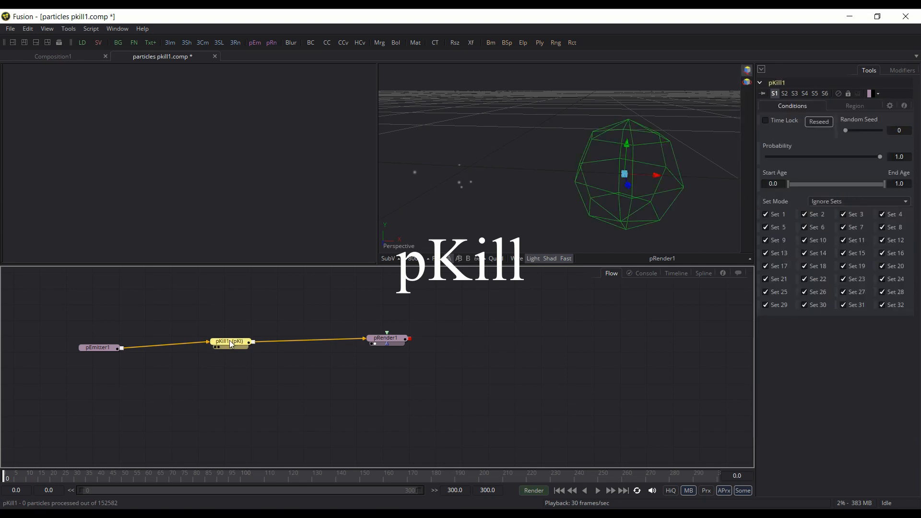
pyautogui.moveTo(232, 343)
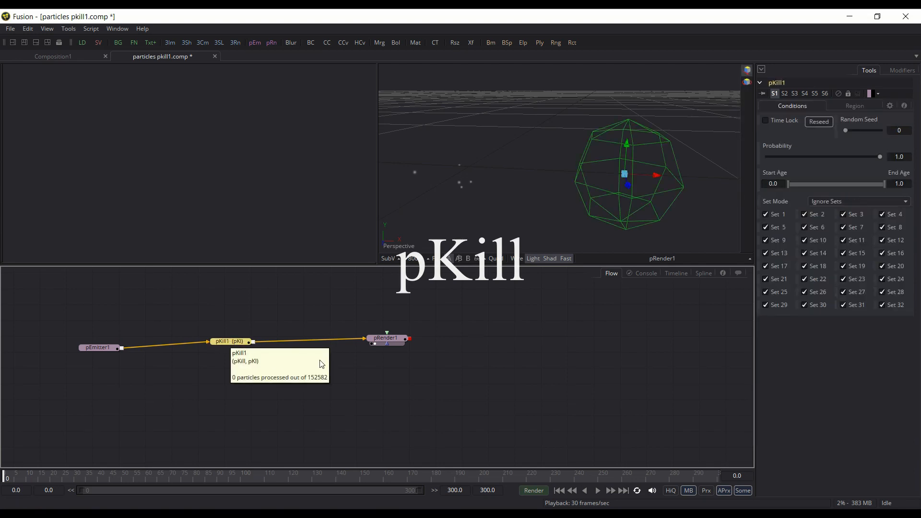
pyautogui.moveTo(117, 357)
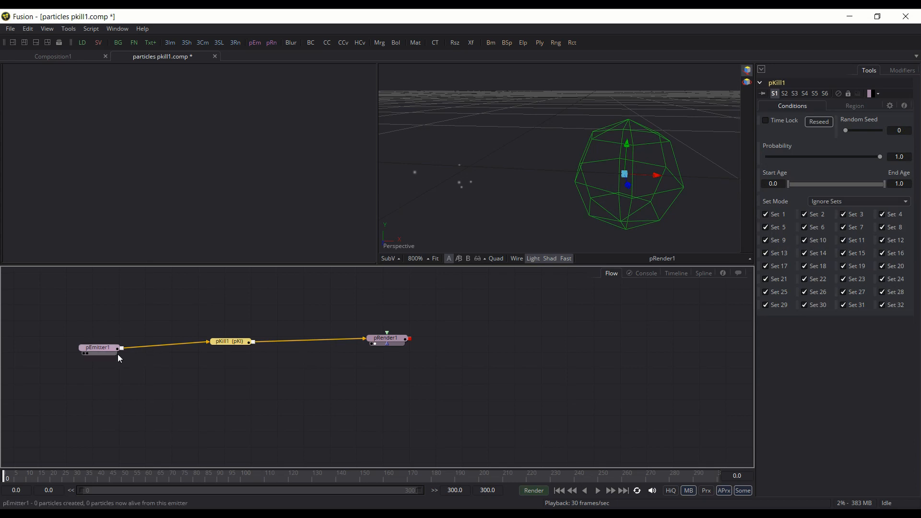
pyautogui.click(99, 347)
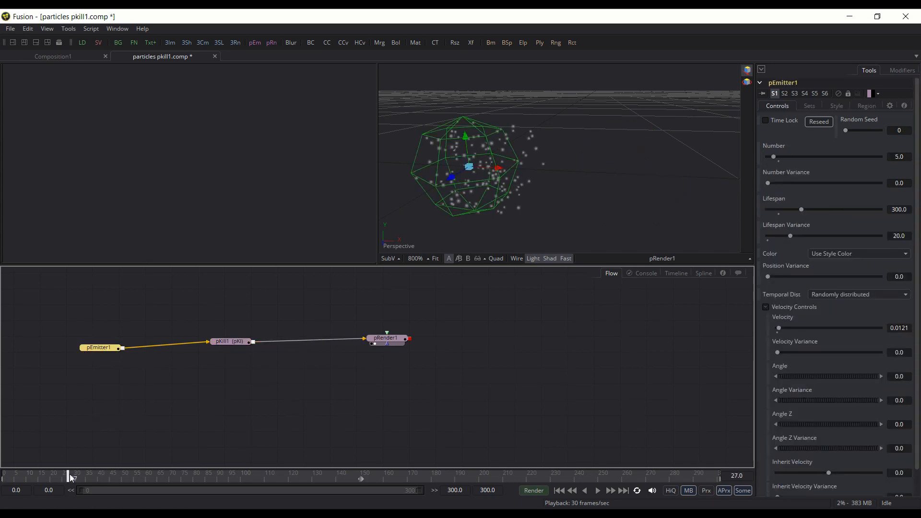
pyautogui.moveTo(69, 476); pyautogui.dragTo(108, 475)
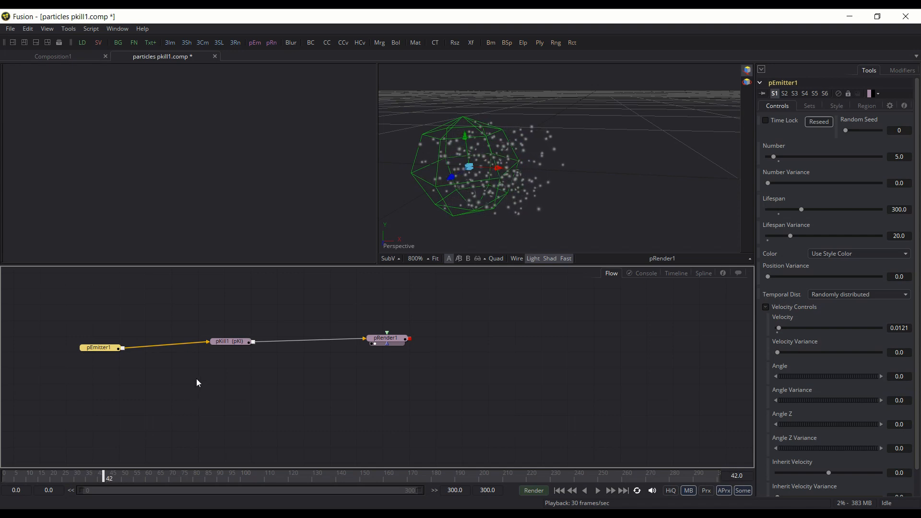
pyautogui.click(229, 340)
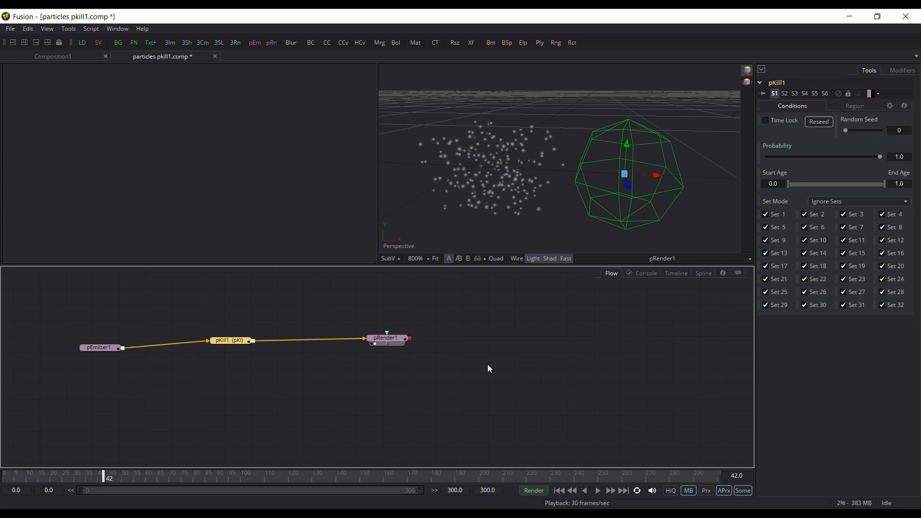
pyautogui.moveTo(432, 184)
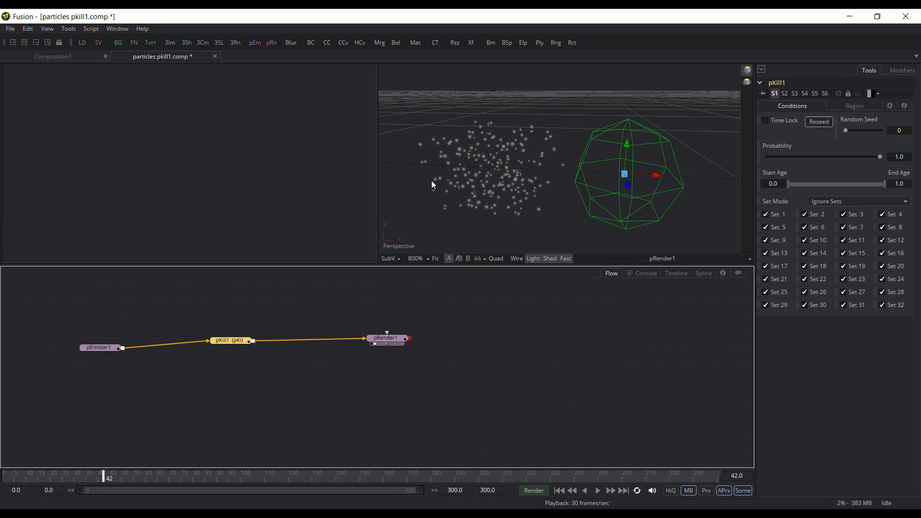
pyautogui.moveTo(541, 331)
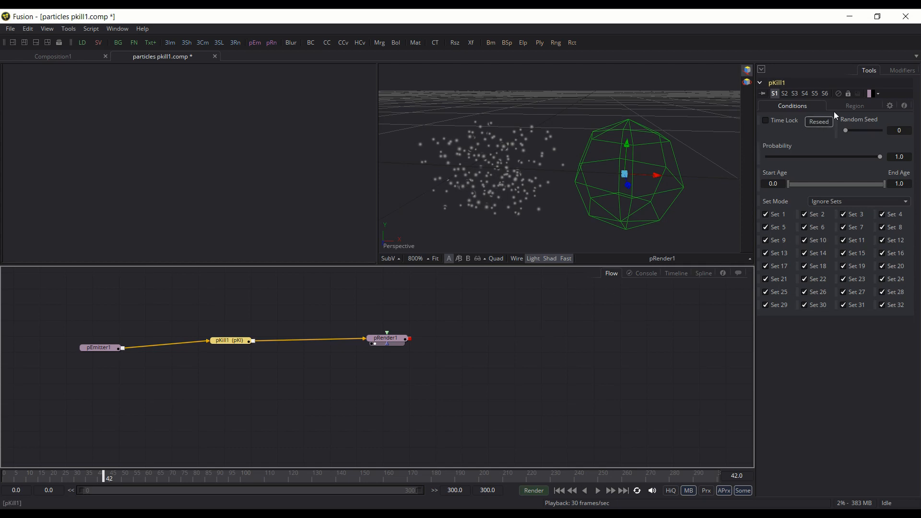
# Set pKill1's region to Sphere with Region Mode 'When inside region'
pyautogui.click(854, 106)
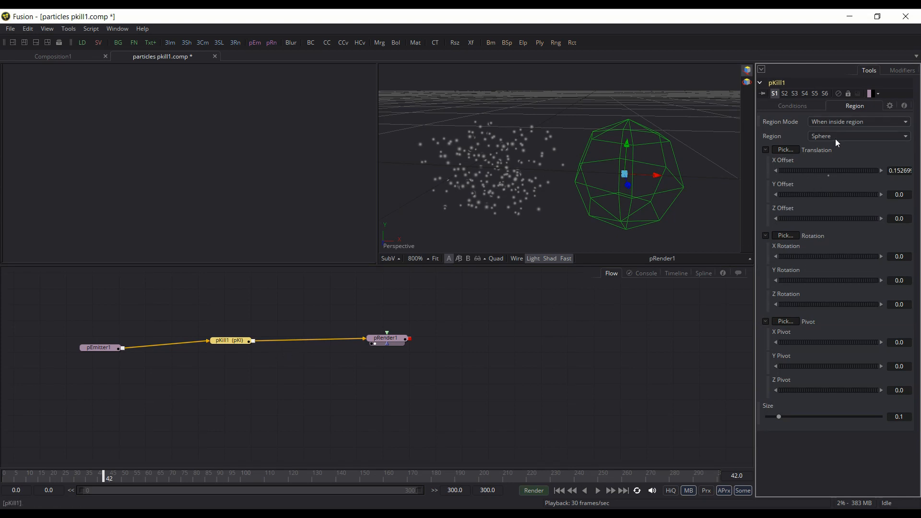
pyautogui.click(857, 135)
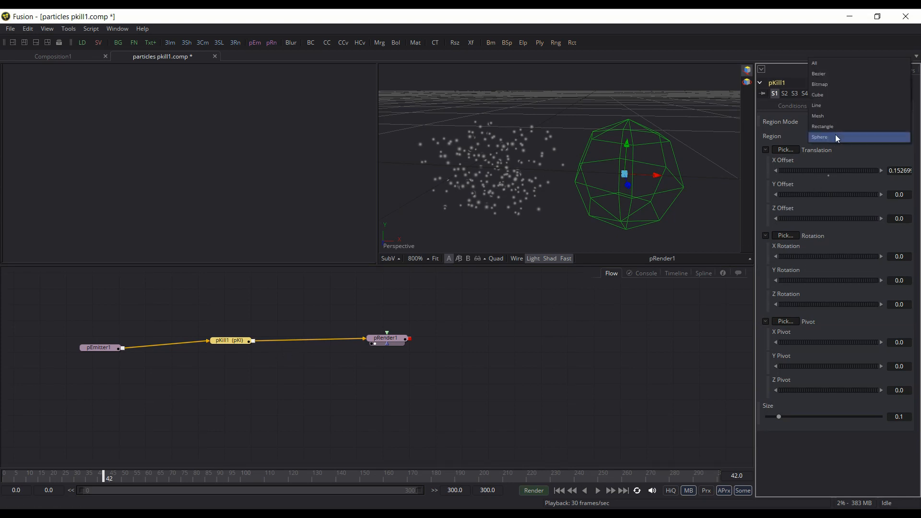
pyautogui.moveTo(838, 129)
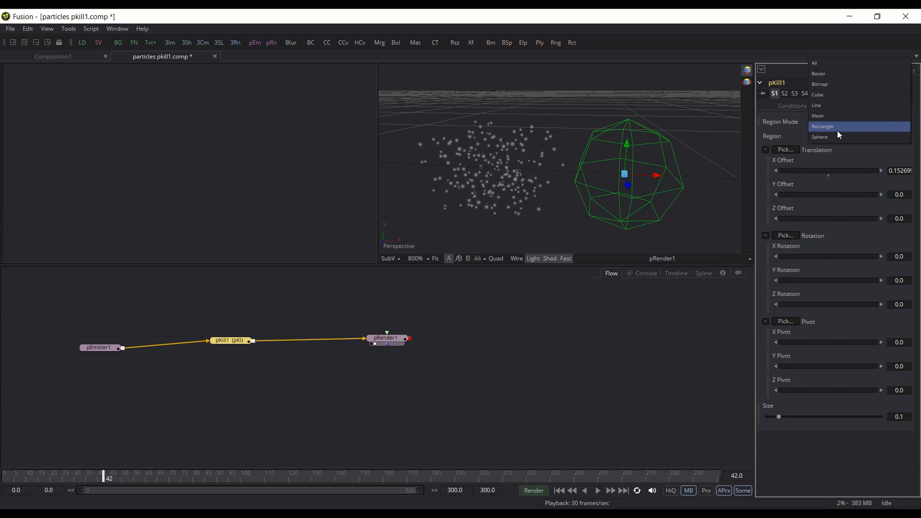
pyautogui.moveTo(836, 137)
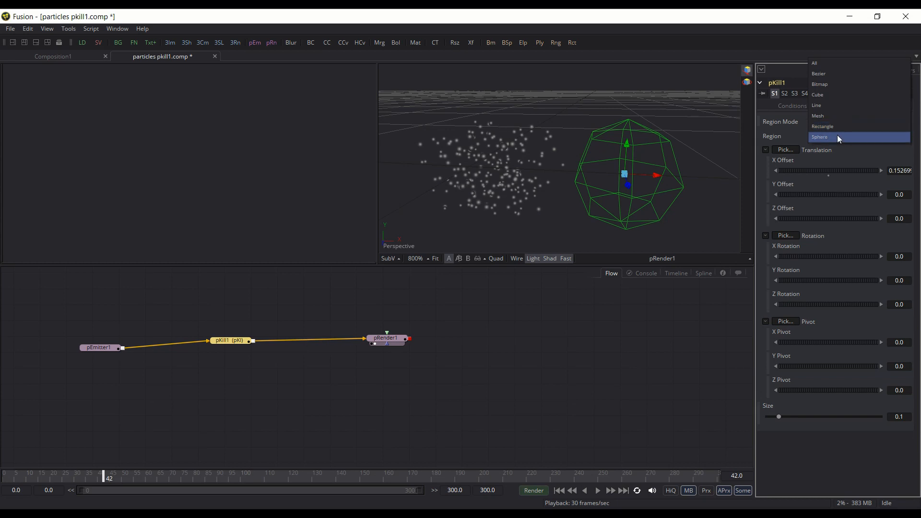
pyautogui.click(818, 137)
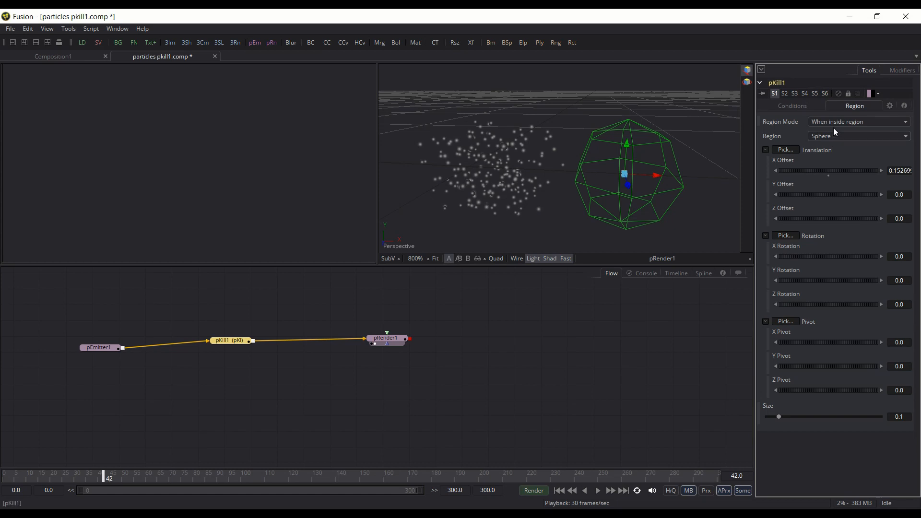
pyautogui.moveTo(838, 126)
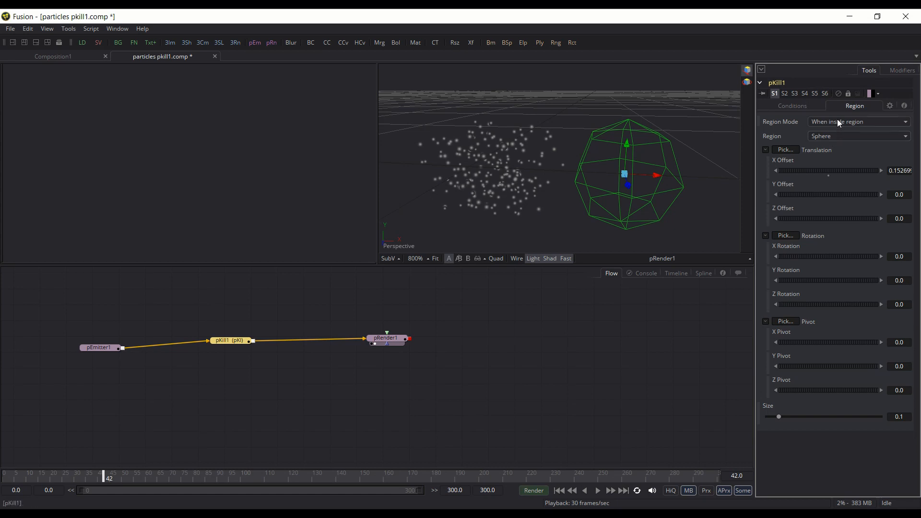
pyautogui.moveTo(555, 200)
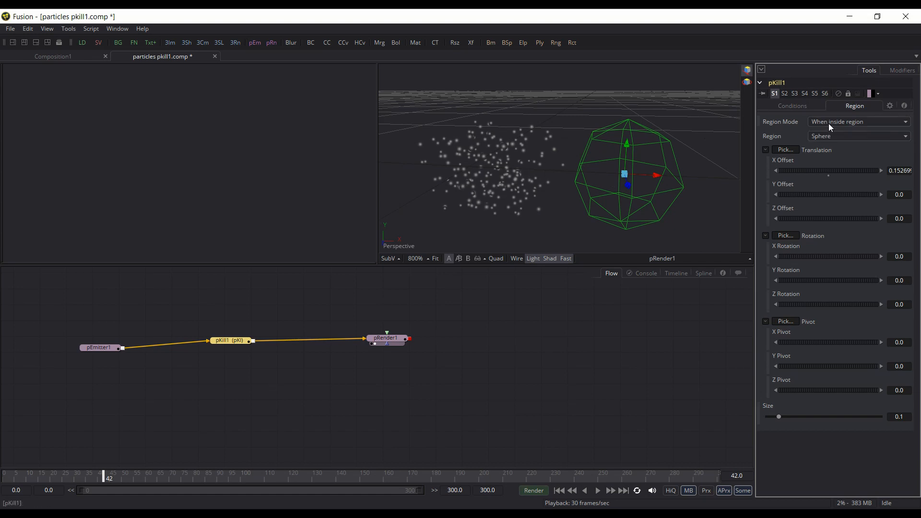
pyautogui.moveTo(619, 178)
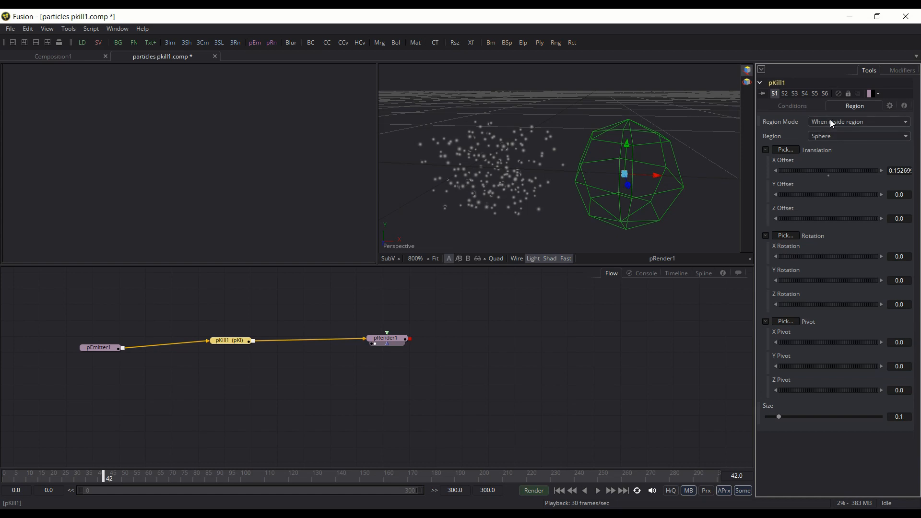
pyautogui.click(858, 122)
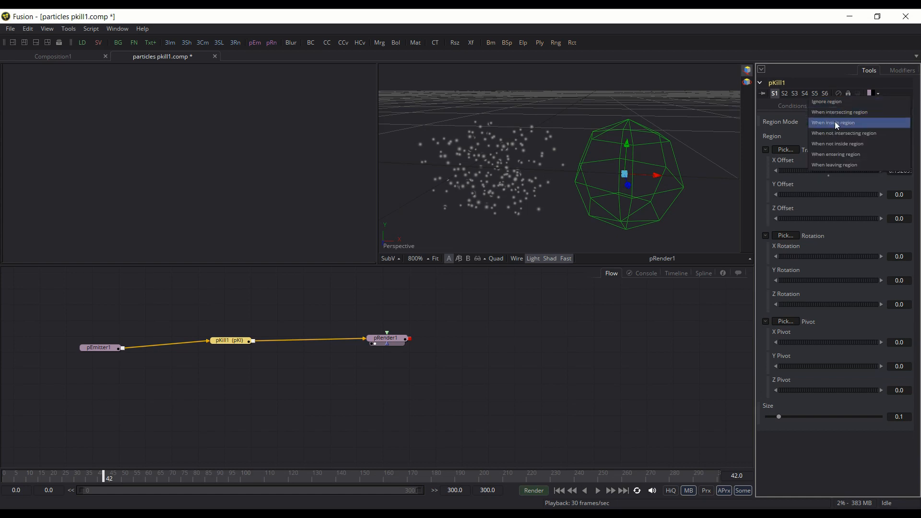
pyautogui.moveTo(839, 143)
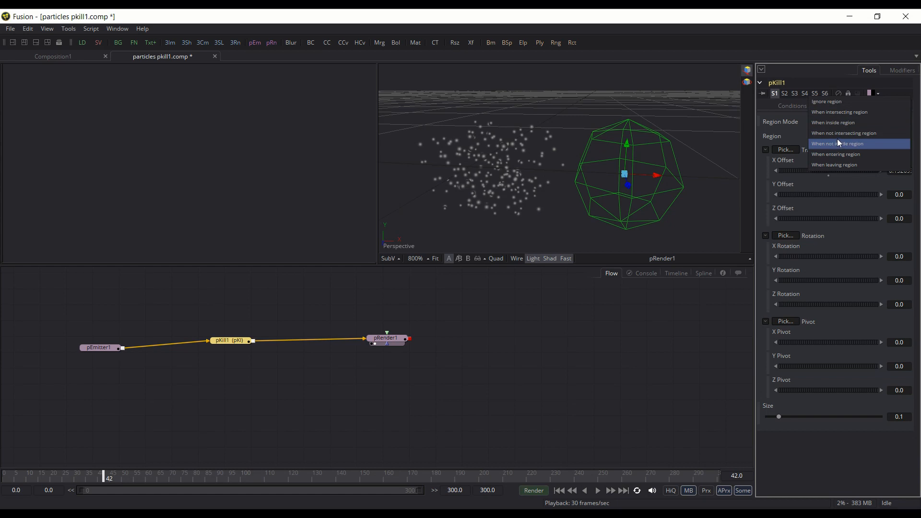
pyautogui.moveTo(843, 132)
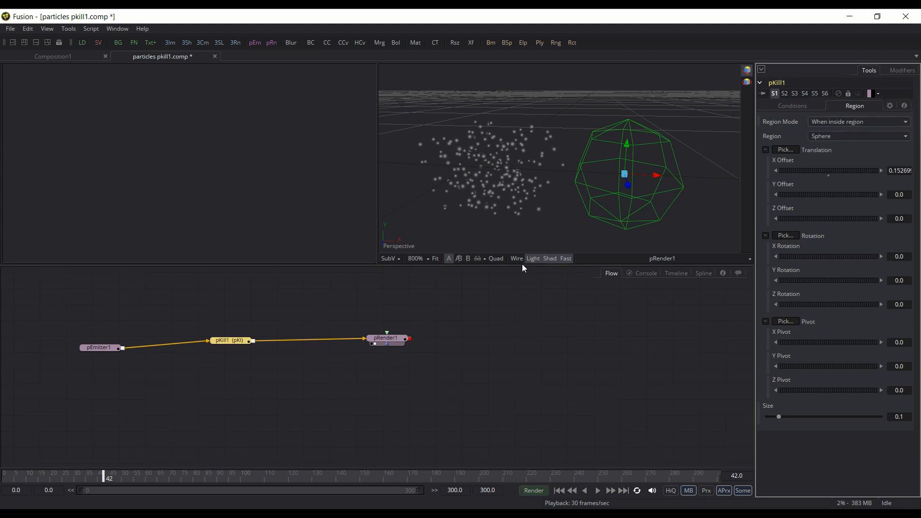
pyautogui.moveTo(351, 331)
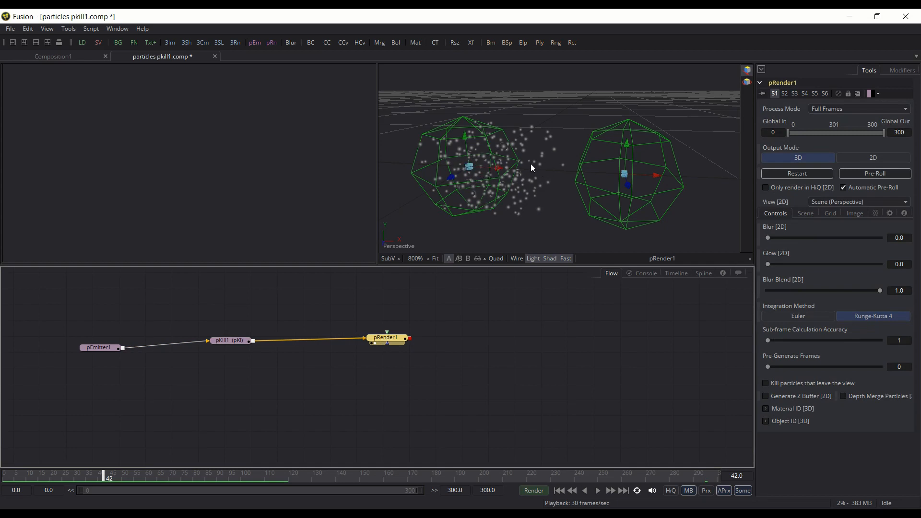
pyautogui.moveTo(639, 172)
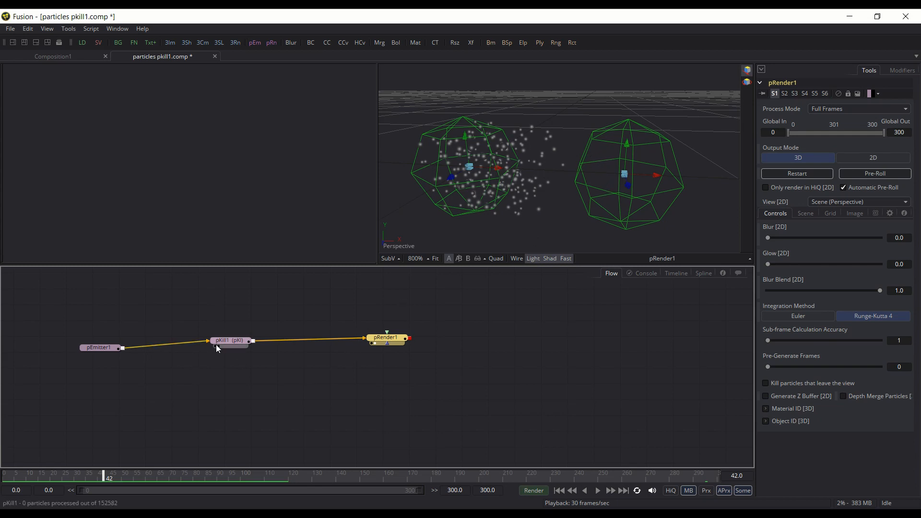
# With pKill1 selected, scrub forward and back to watch particles vanish at the sphere, ending at frame 61
pyautogui.click(231, 339)
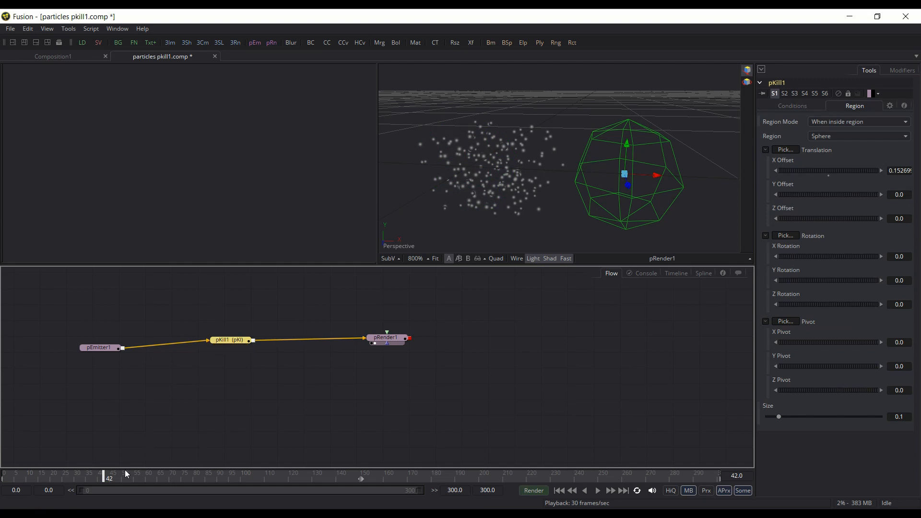
pyautogui.moveTo(108, 476); pyautogui.dragTo(117, 476)
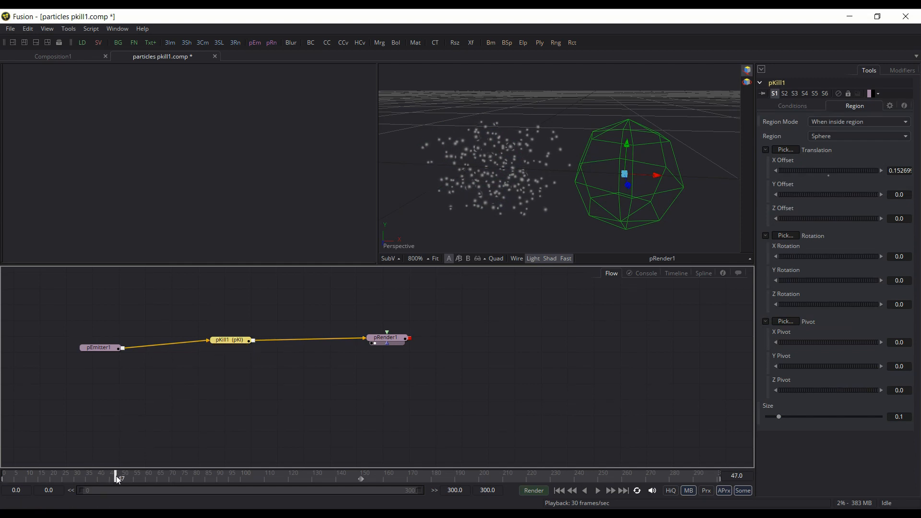
pyautogui.moveTo(116, 477); pyautogui.dragTo(175, 477)
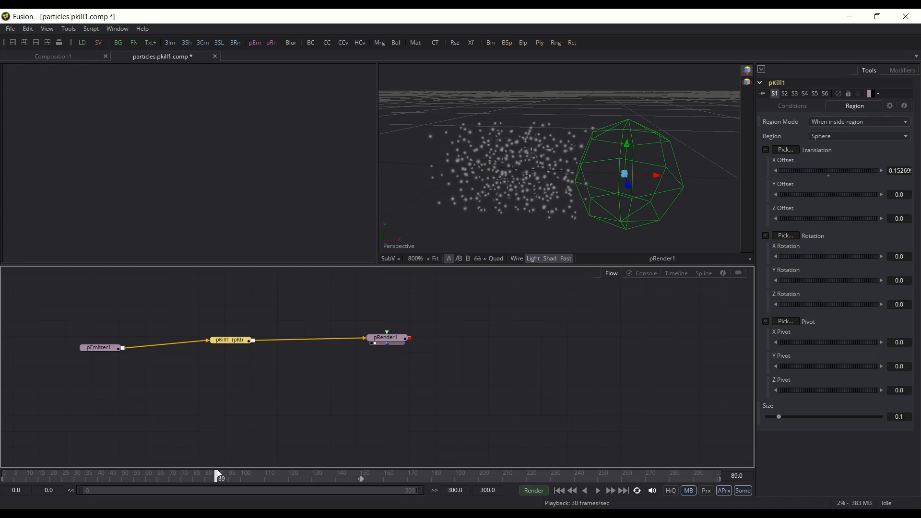
pyautogui.moveTo(220, 476); pyautogui.dragTo(257, 477)
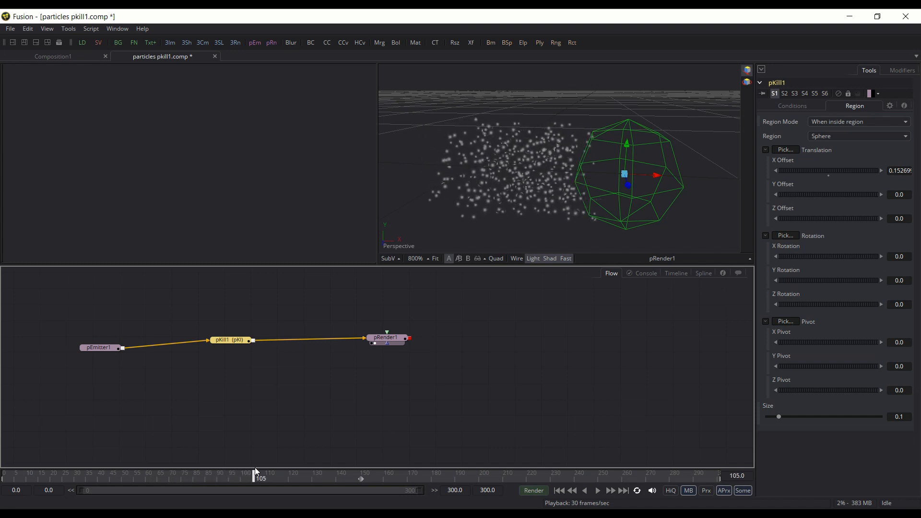
pyautogui.moveTo(255, 478); pyautogui.dragTo(240, 478)
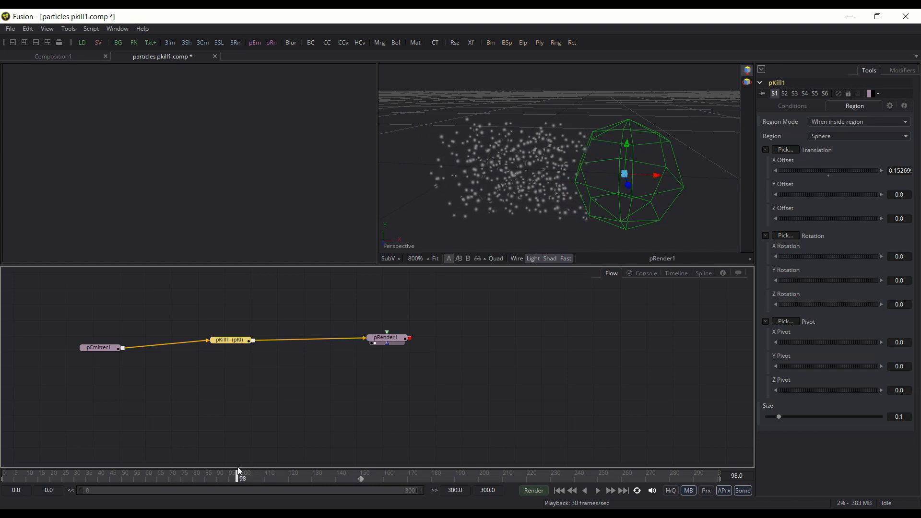
pyautogui.moveTo(241, 478); pyautogui.dragTo(153, 477)
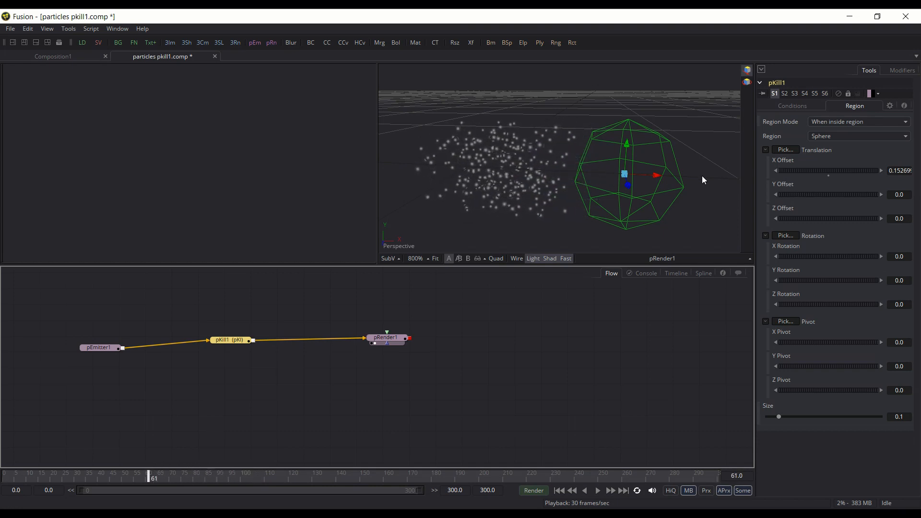
pyautogui.moveTo(650, 172)
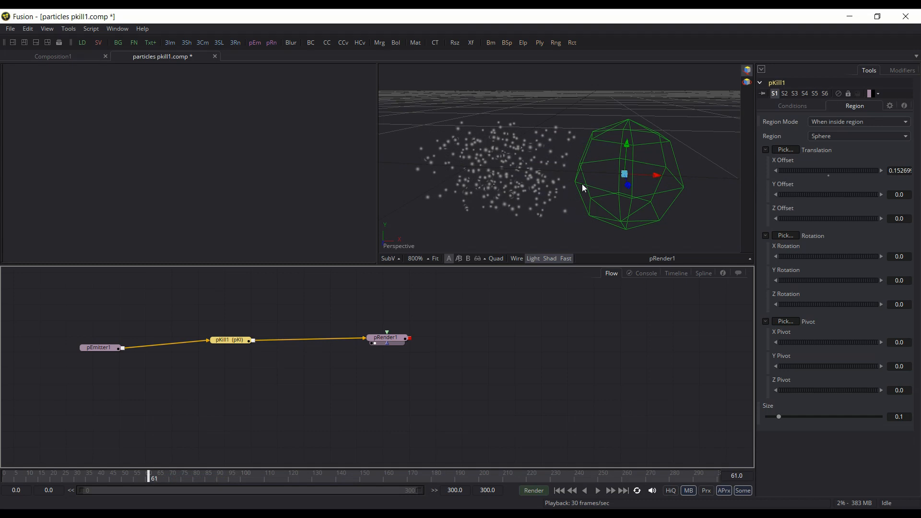
pyautogui.moveTo(547, 200)
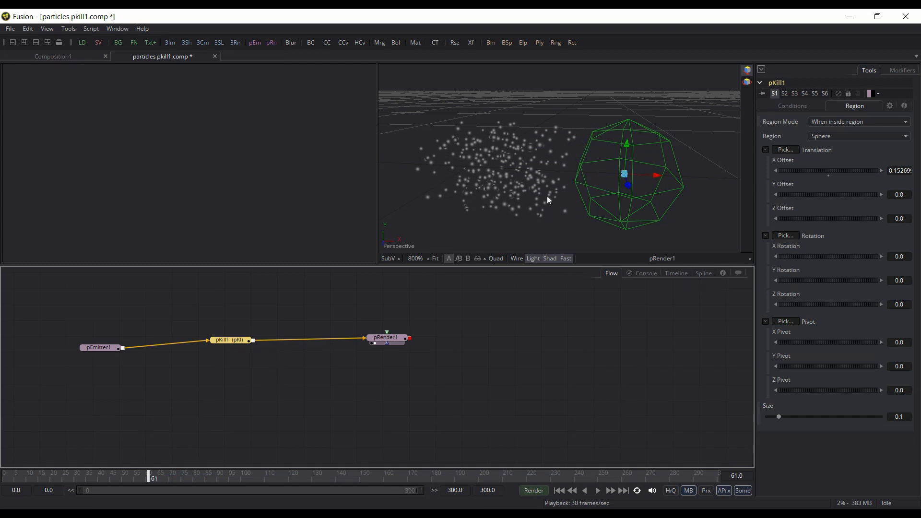
pyautogui.moveTo(461, 327)
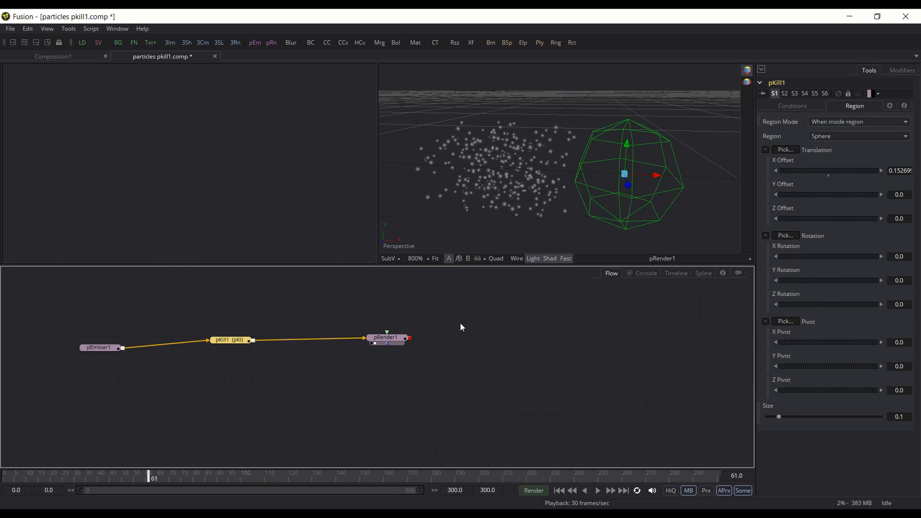
pyautogui.moveTo(555, 202)
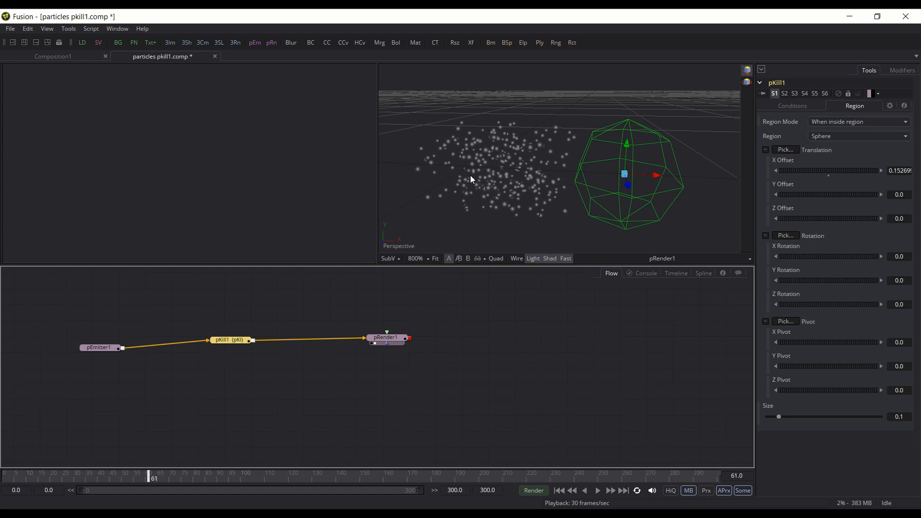
pyautogui.moveTo(409, 368)
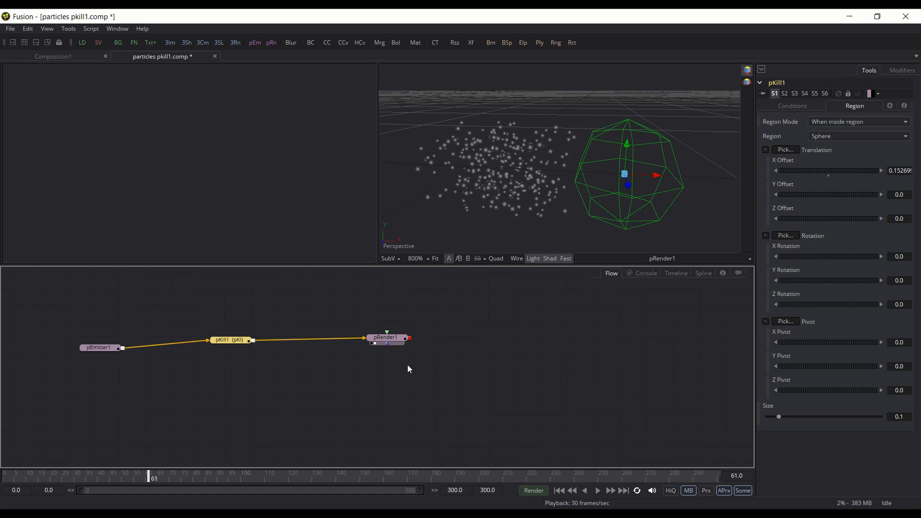
pyautogui.moveTo(404, 368)
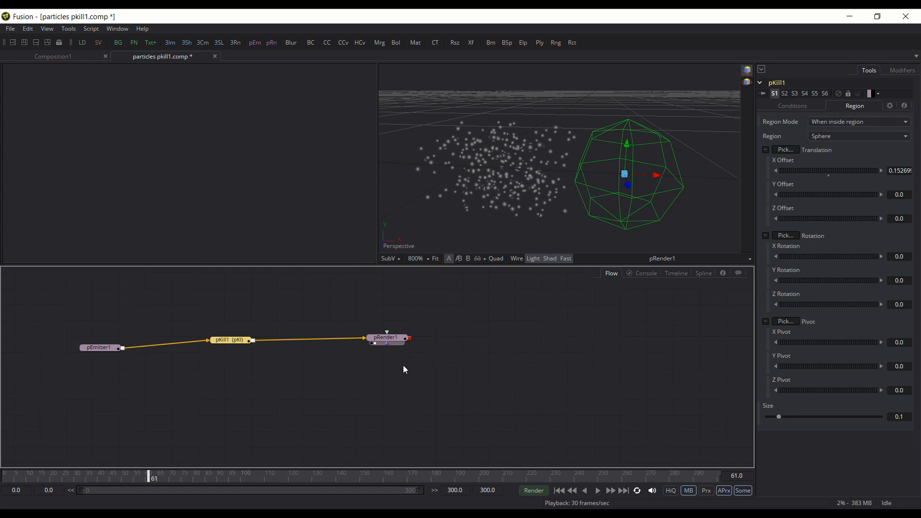
pyautogui.moveTo(373, 352)
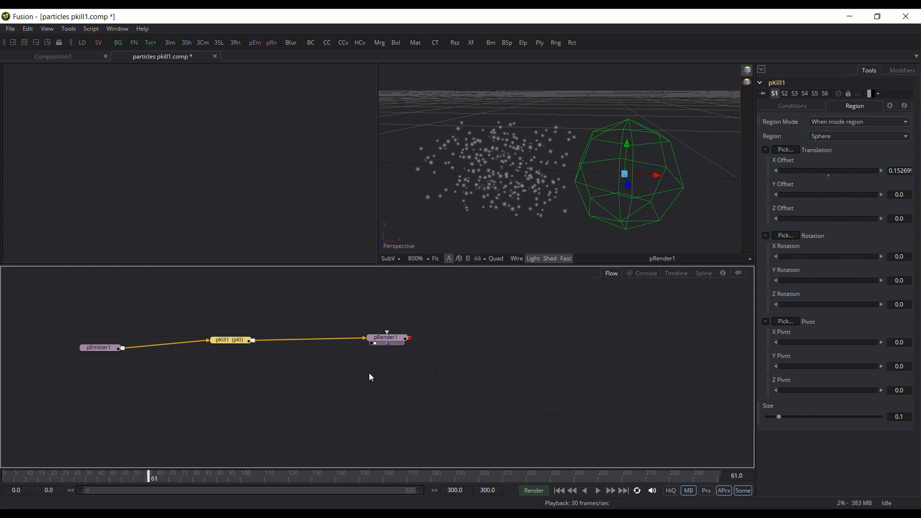
pyautogui.moveTo(426, 396)
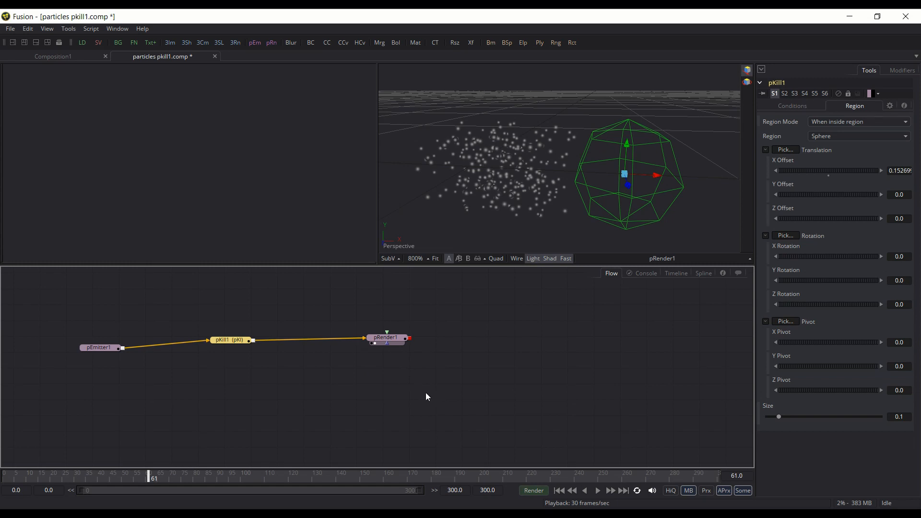
pyautogui.moveTo(399, 387)
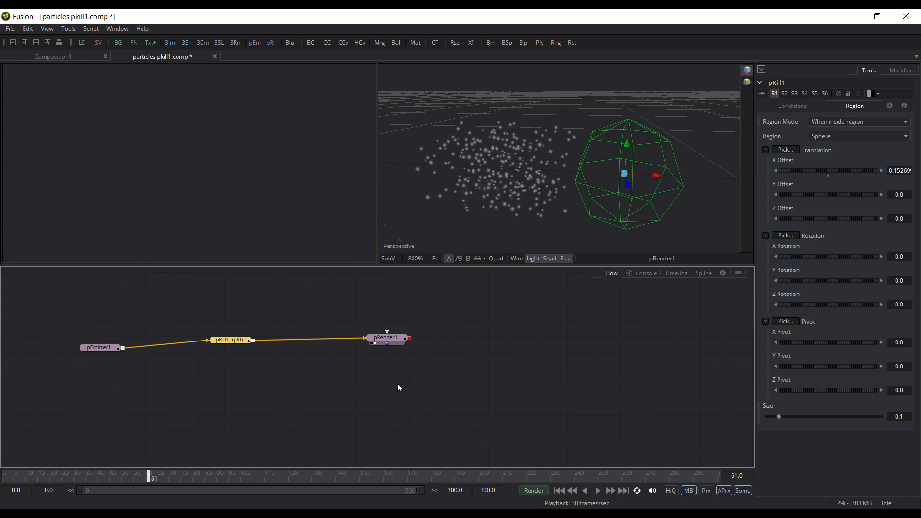